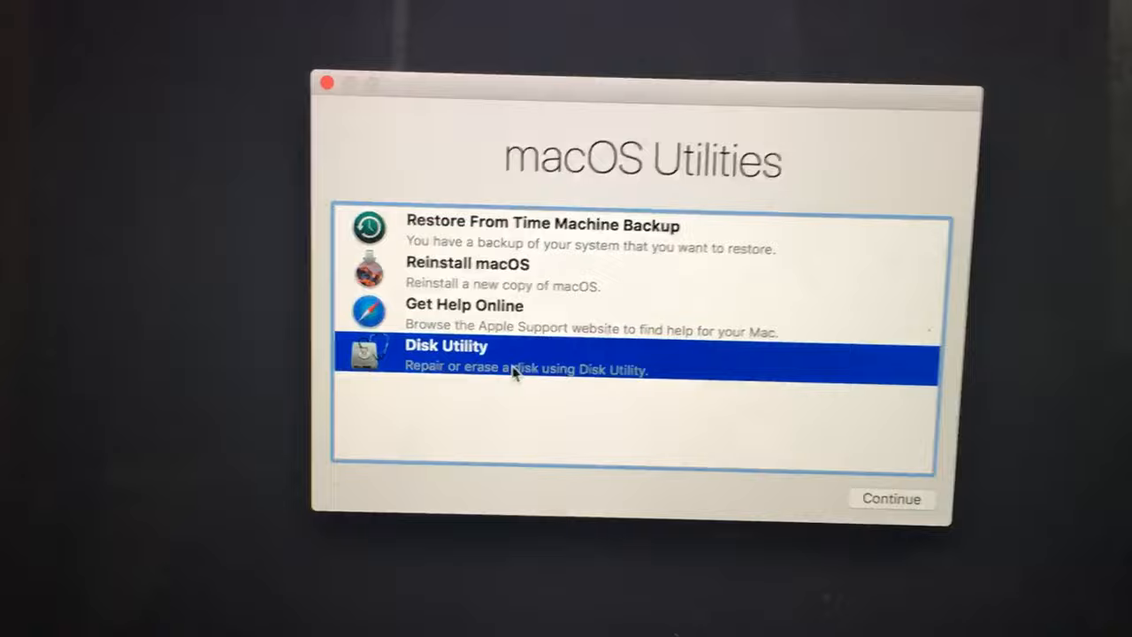
- Launch Disk Utility from the macOS Utilities recovery options
click(891, 498)
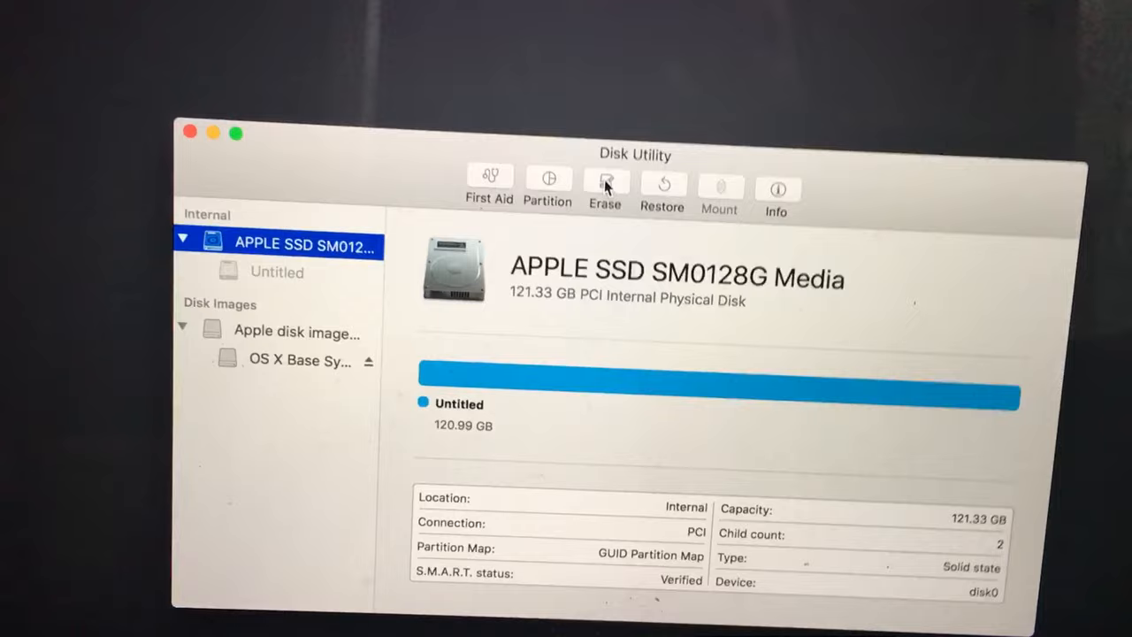
- Bring up the erase options for the APPLE SSD SM0128G Media disk
click(605, 182)
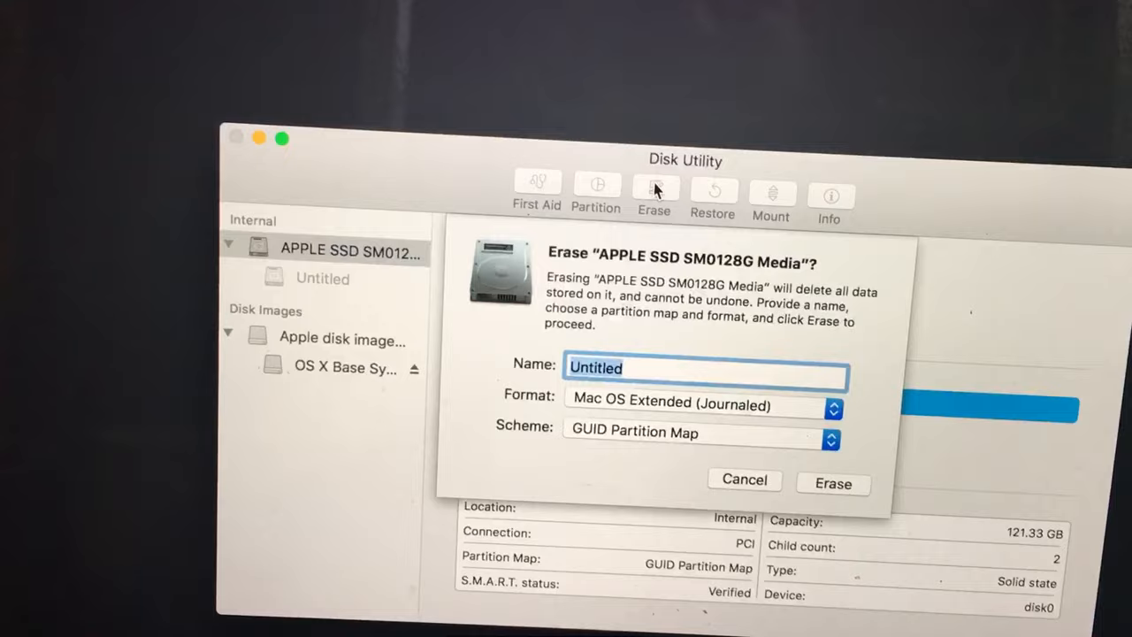
- Erase the SSD as Untitled, Mac OS Extended (Journaled), GUID Partition Map, then dismiss
click(832, 484)
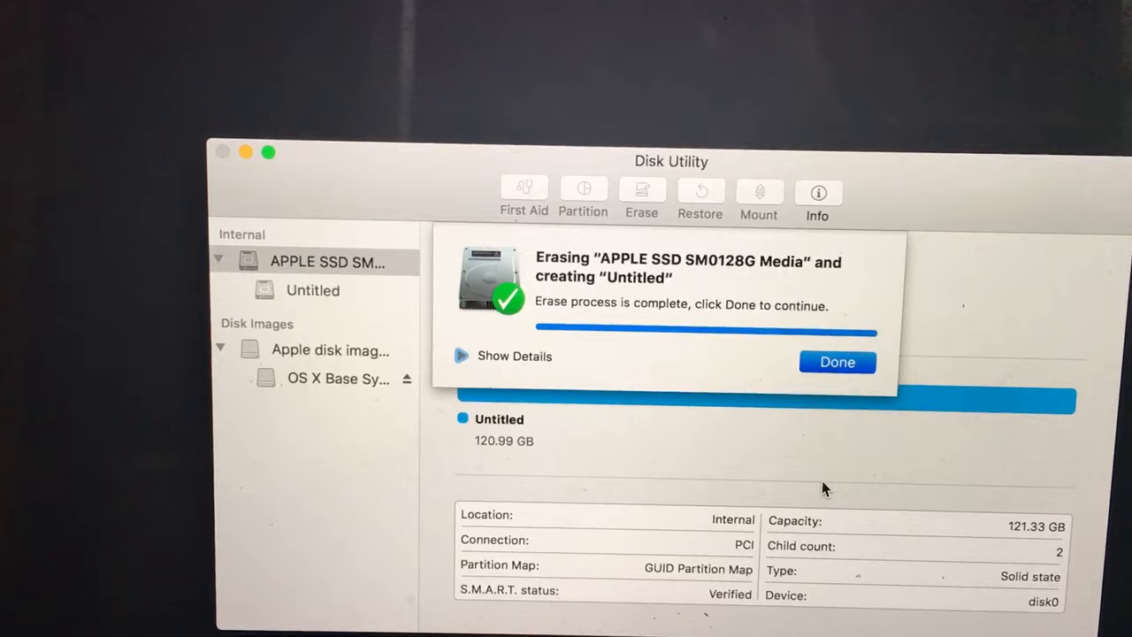
click(836, 361)
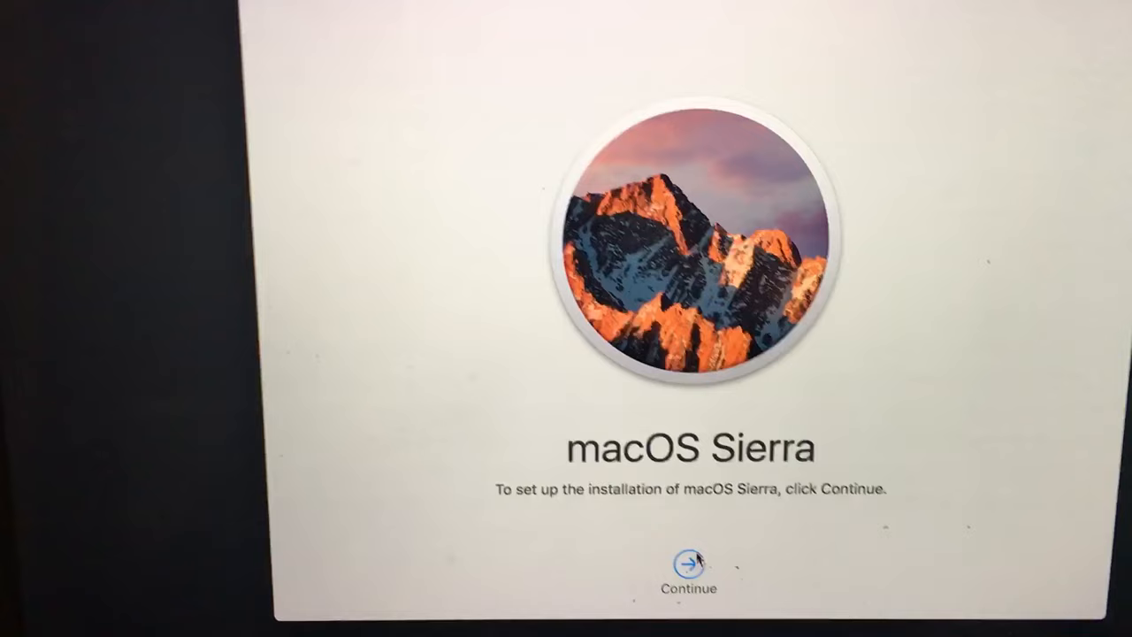
- Continue past the macOS Sierra installer screen to begin eligibility verification
click(689, 570)
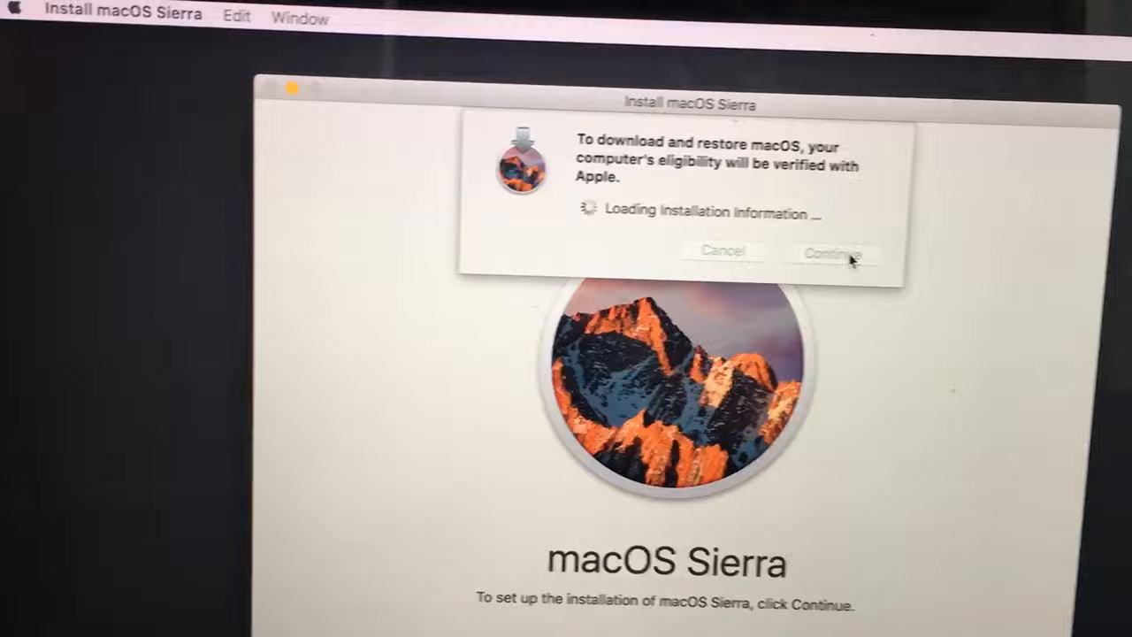